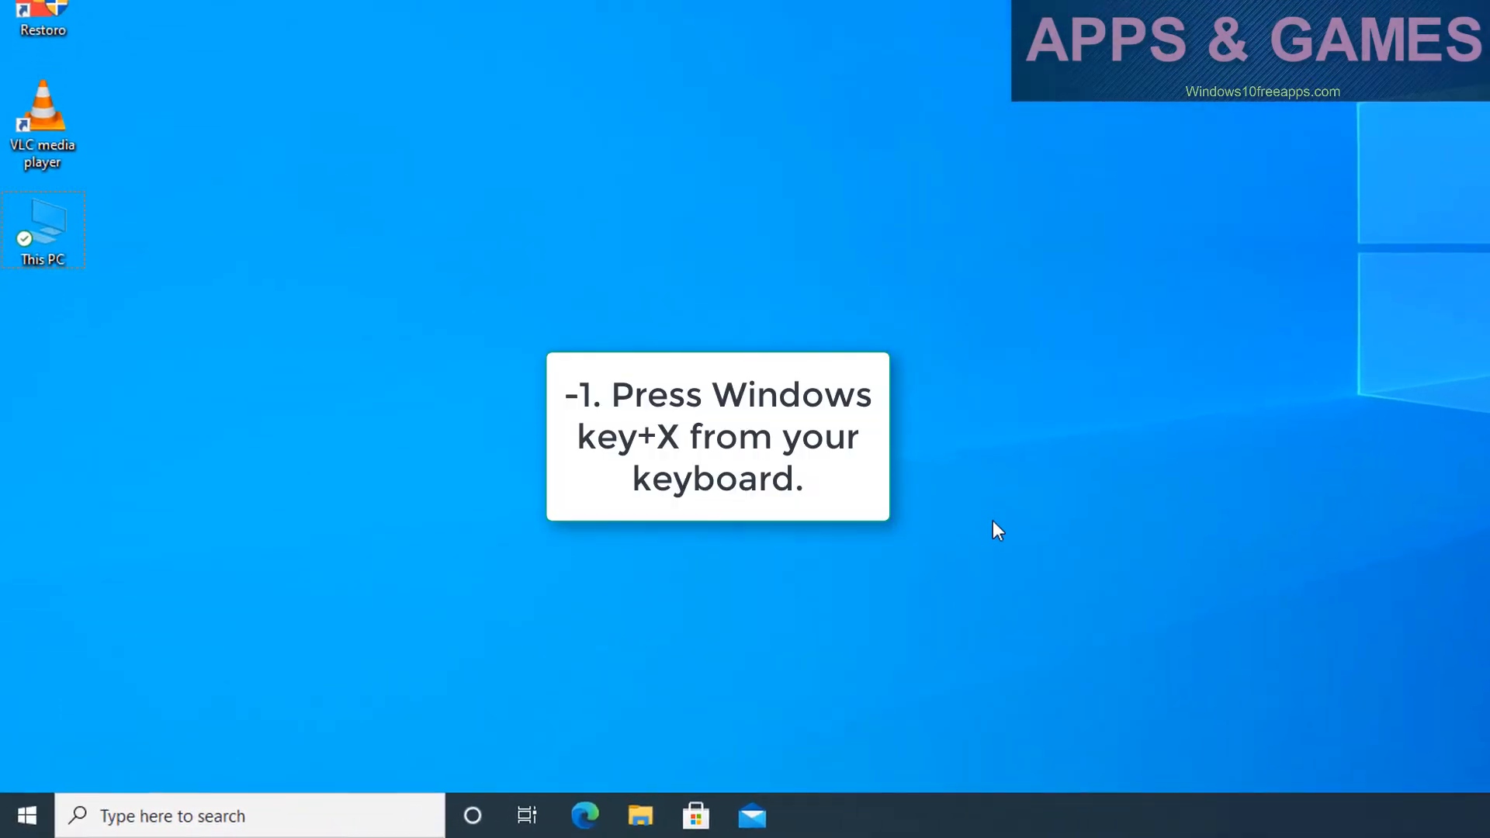
# - Open the Win+X power-user menu listing Device Manager and other system tools
pyautogui.press('Win+X')
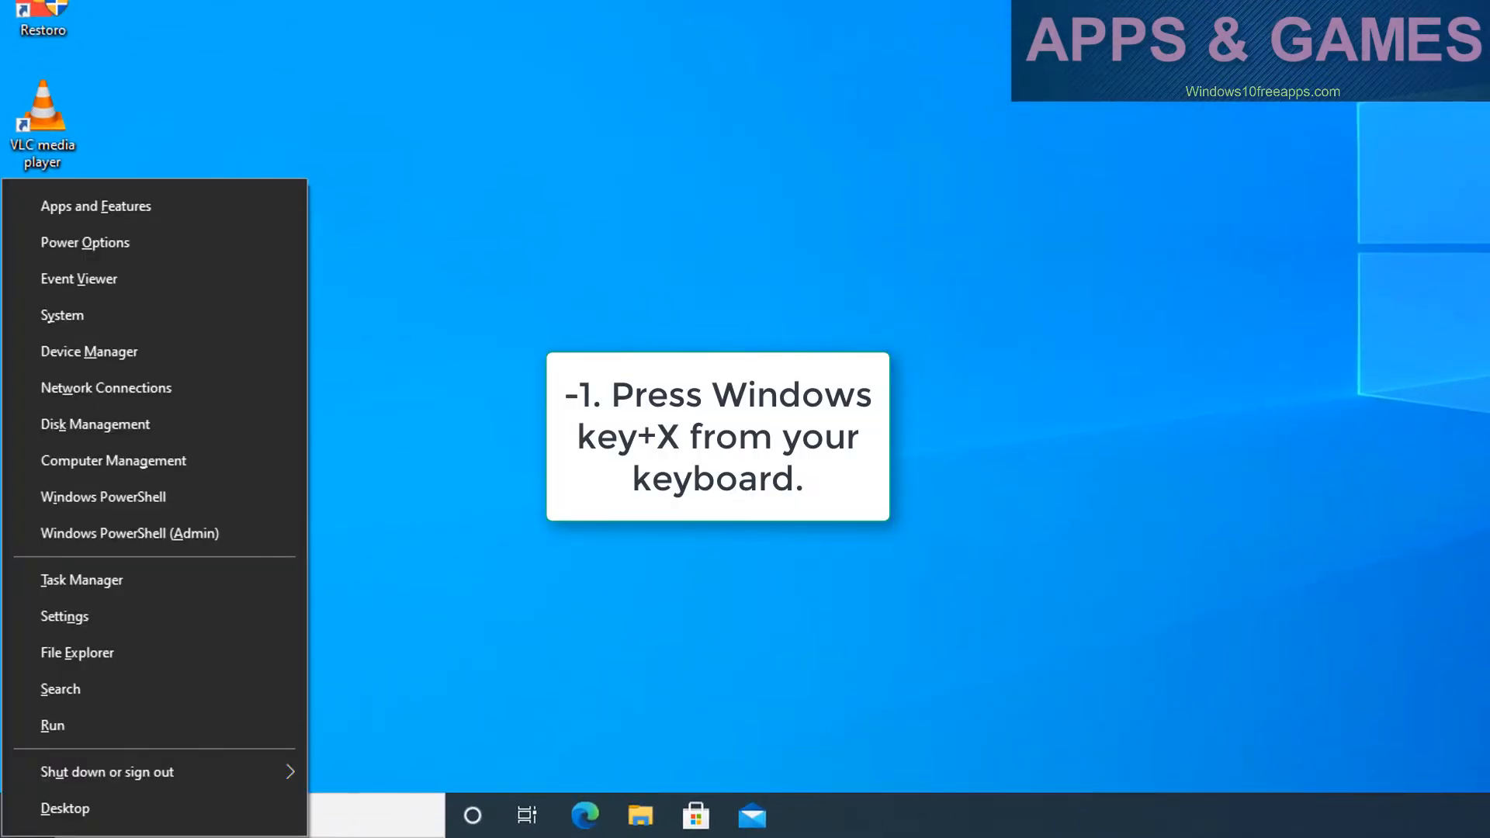
pyautogui.moveTo(89, 351)
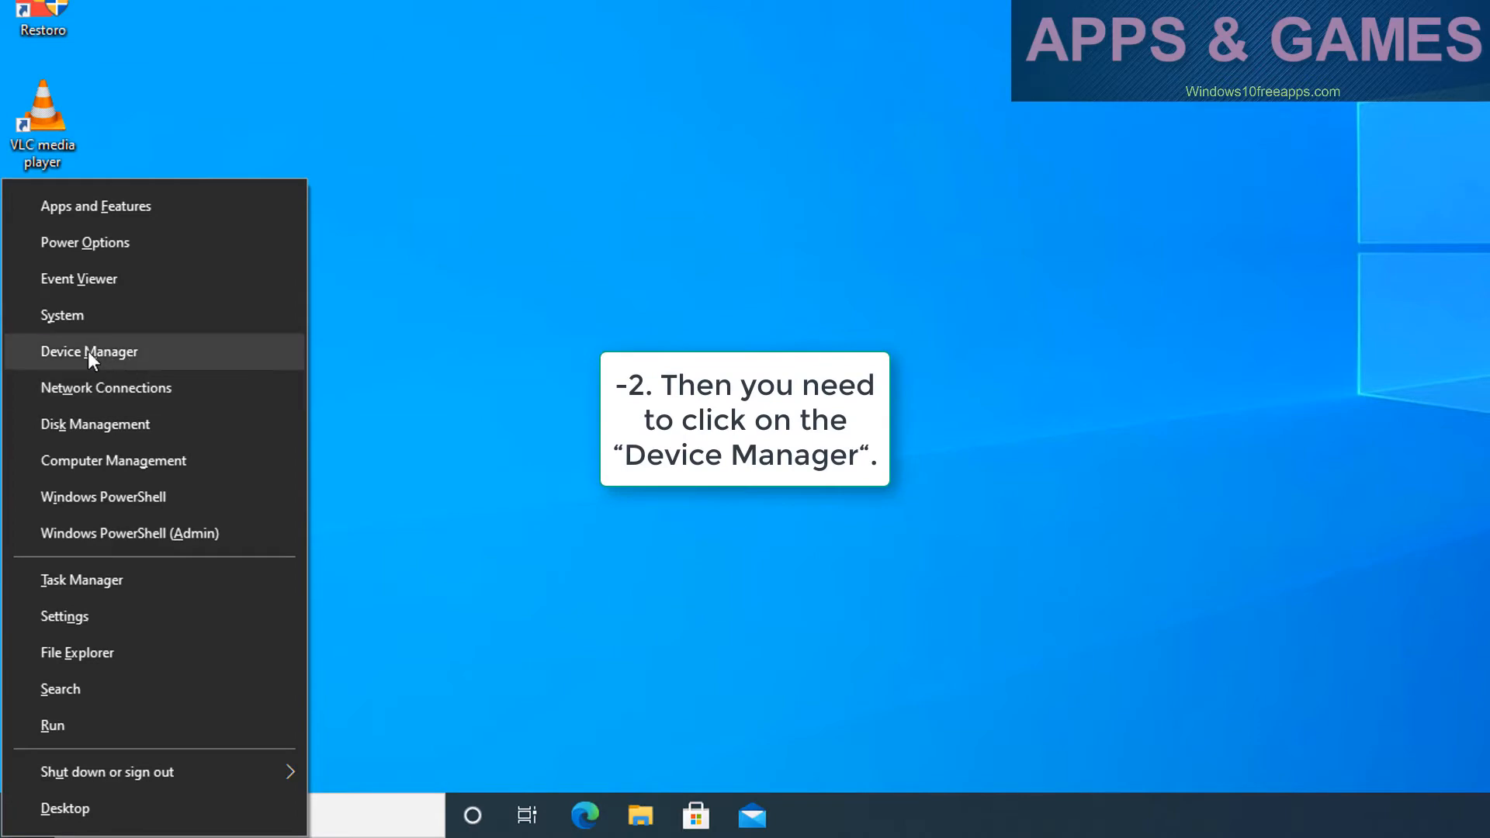
pyautogui.moveTo(114, 360)
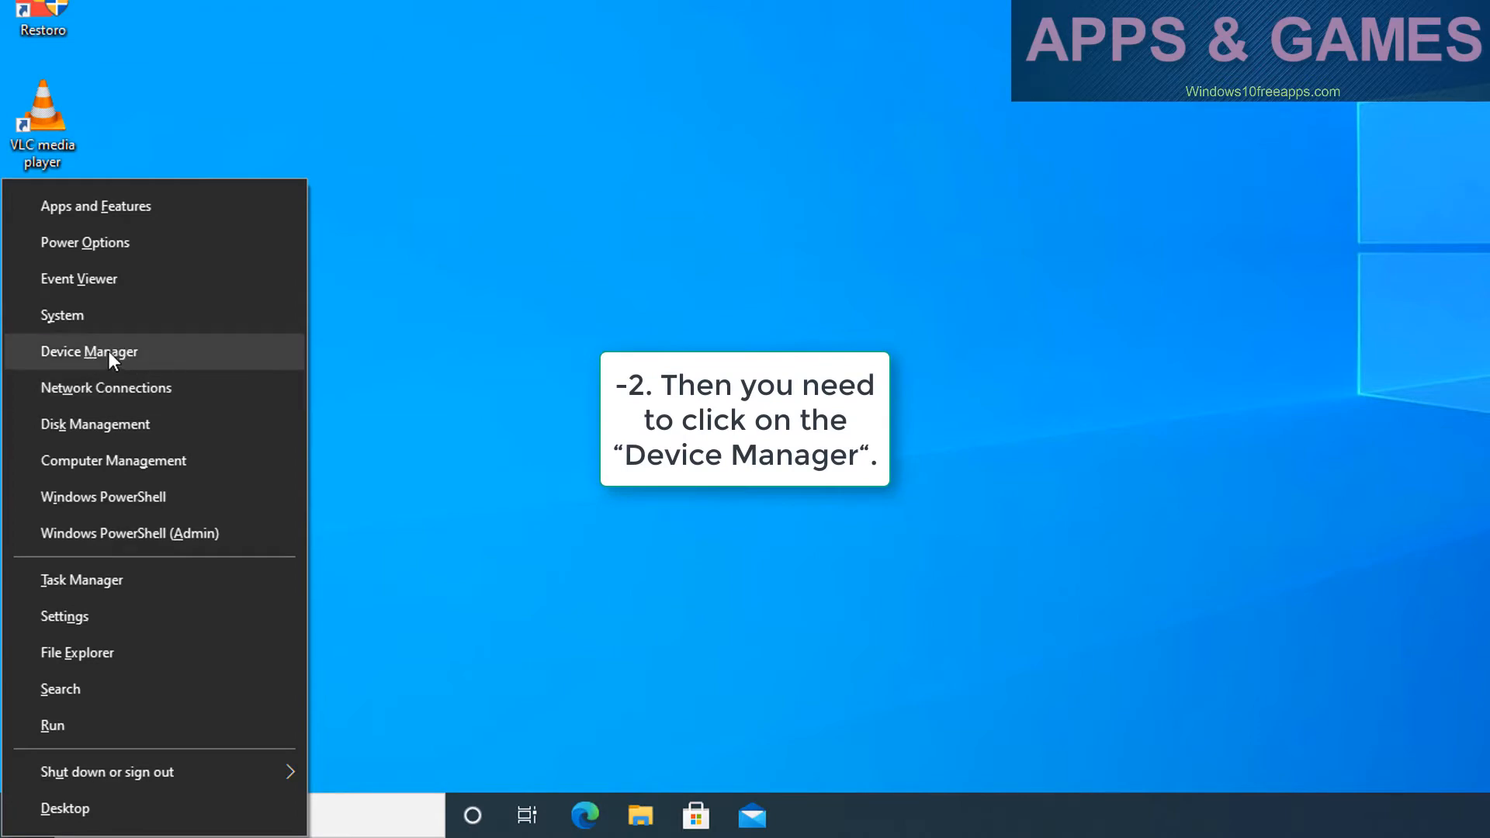
# - Uninstall the VMware SVGA 3D adapter under Display adapters and close Device Manager
pyautogui.click(89, 351)
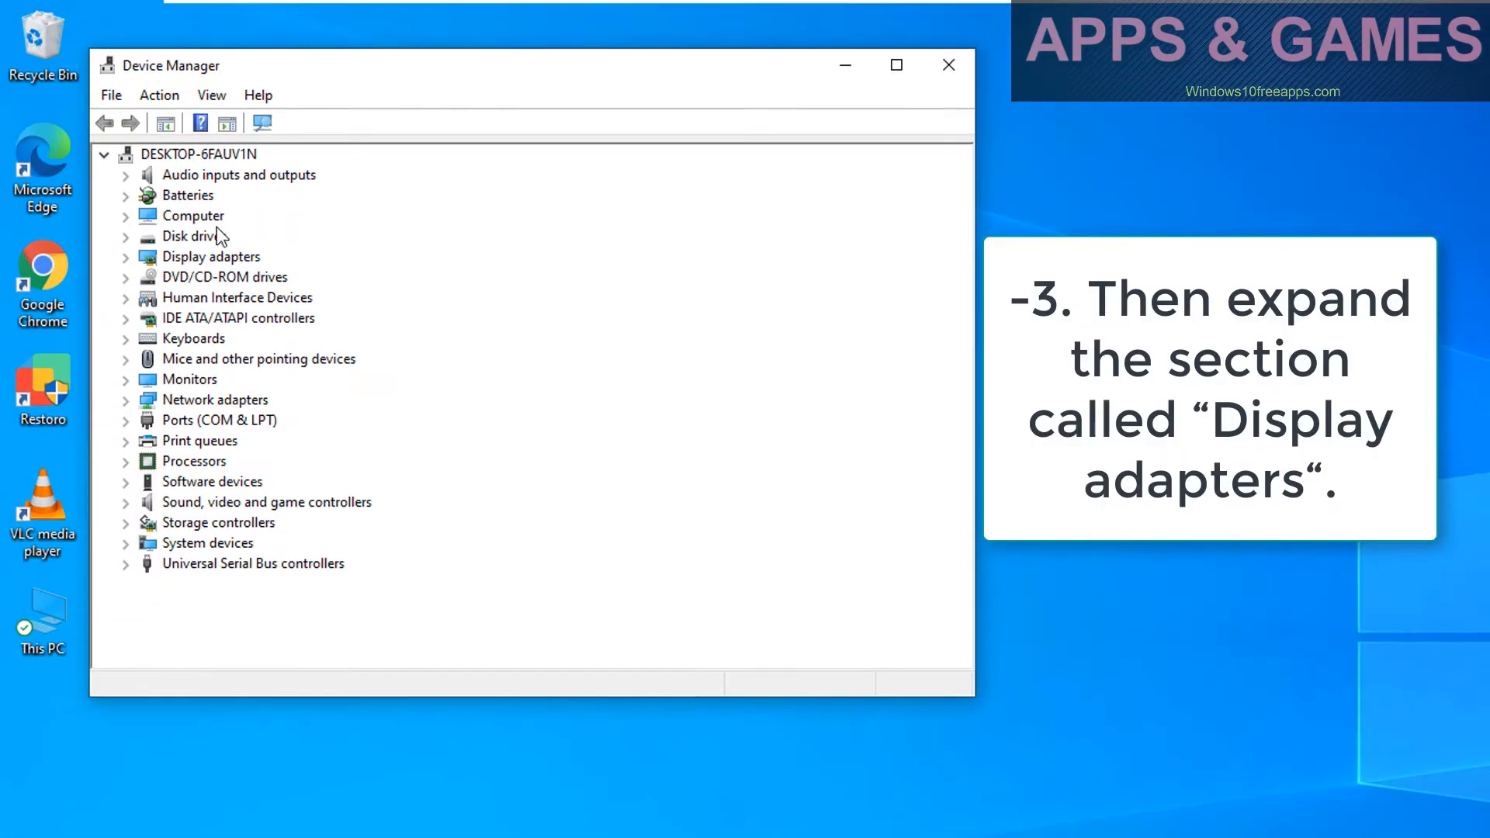
pyautogui.click(211, 256)
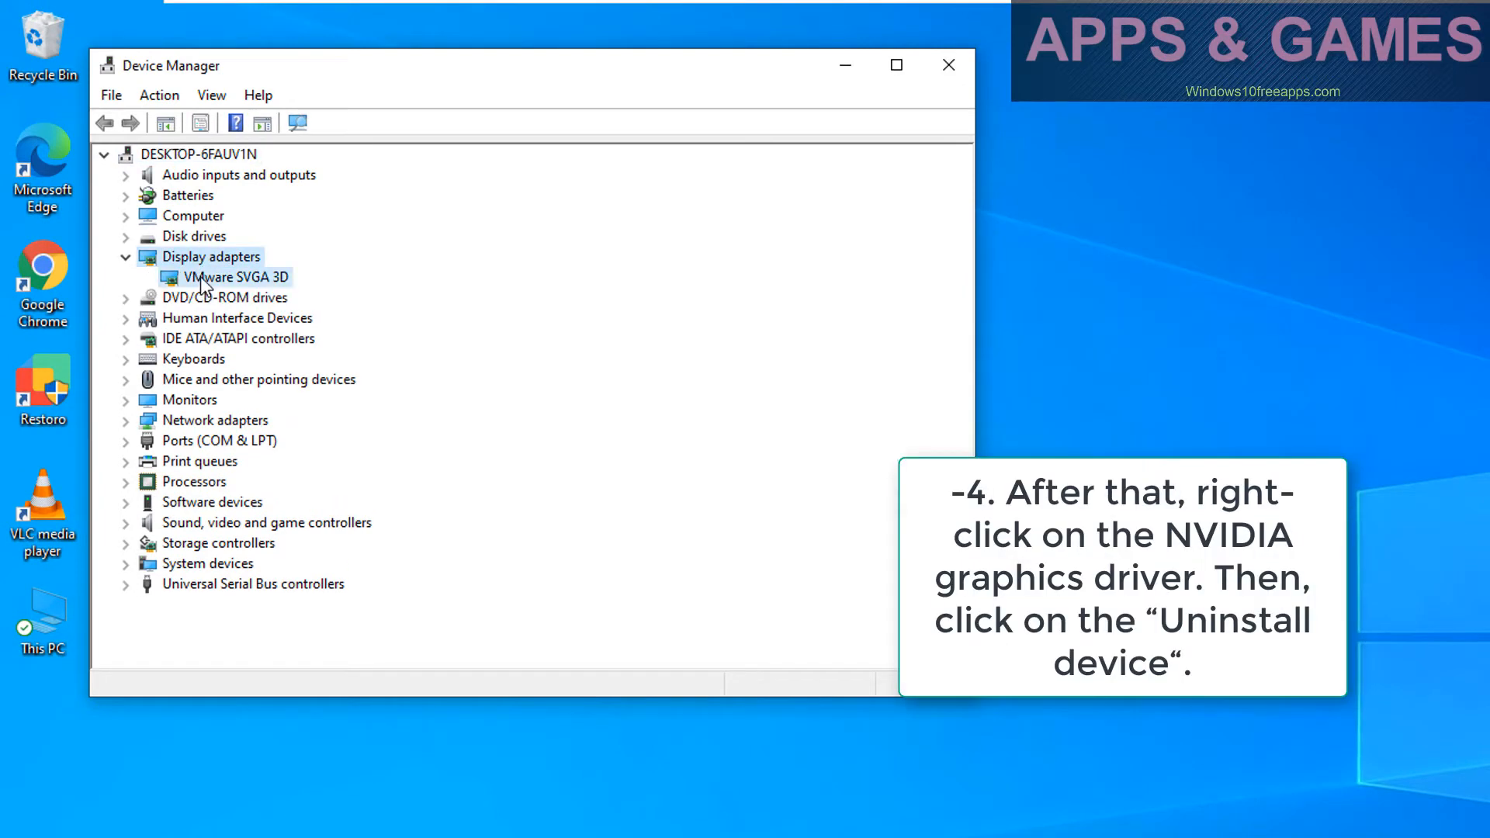
pyautogui.rightClick(234, 276)
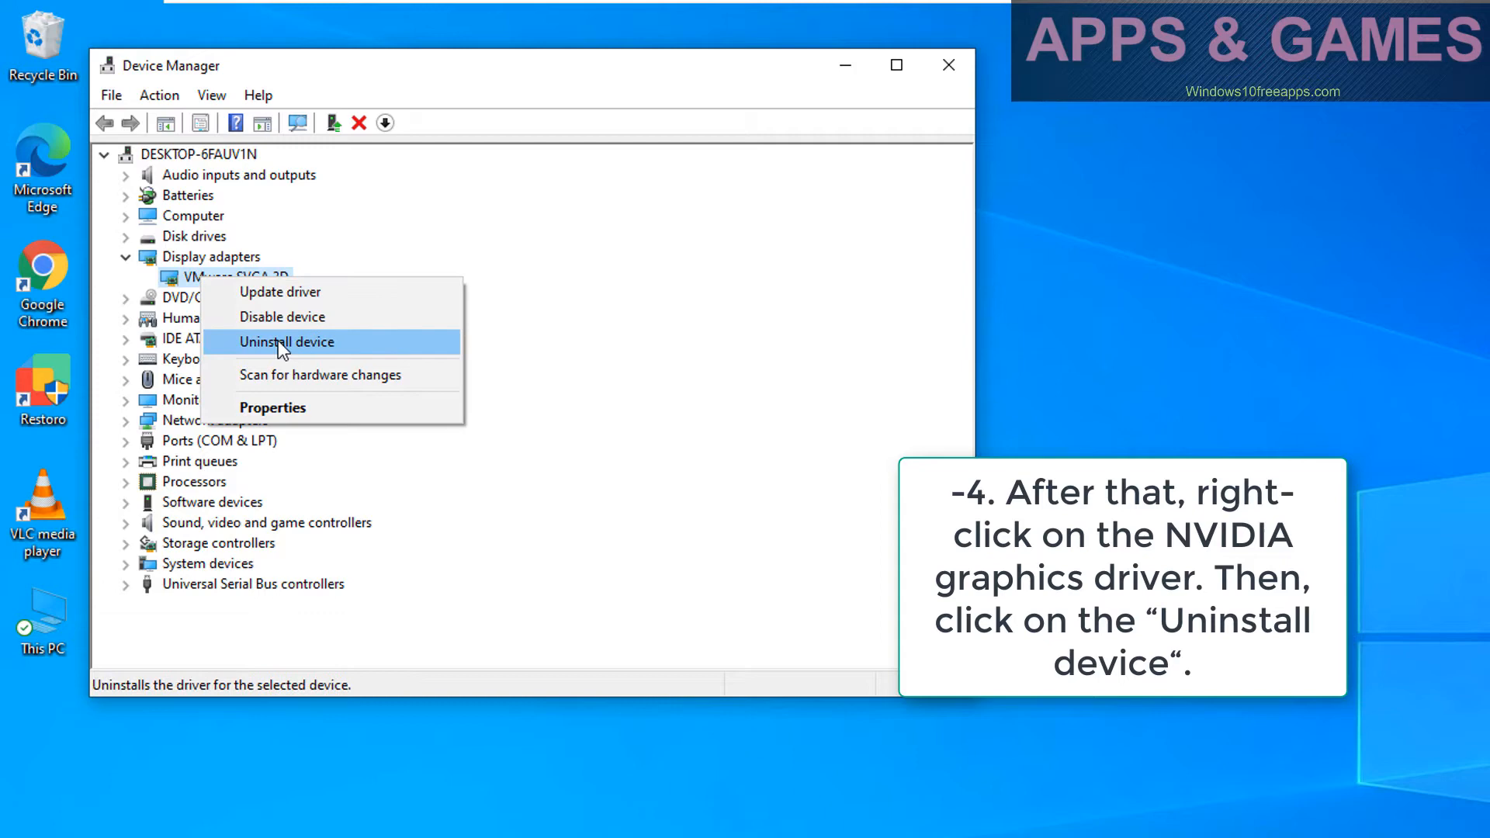
pyautogui.click(286, 341)
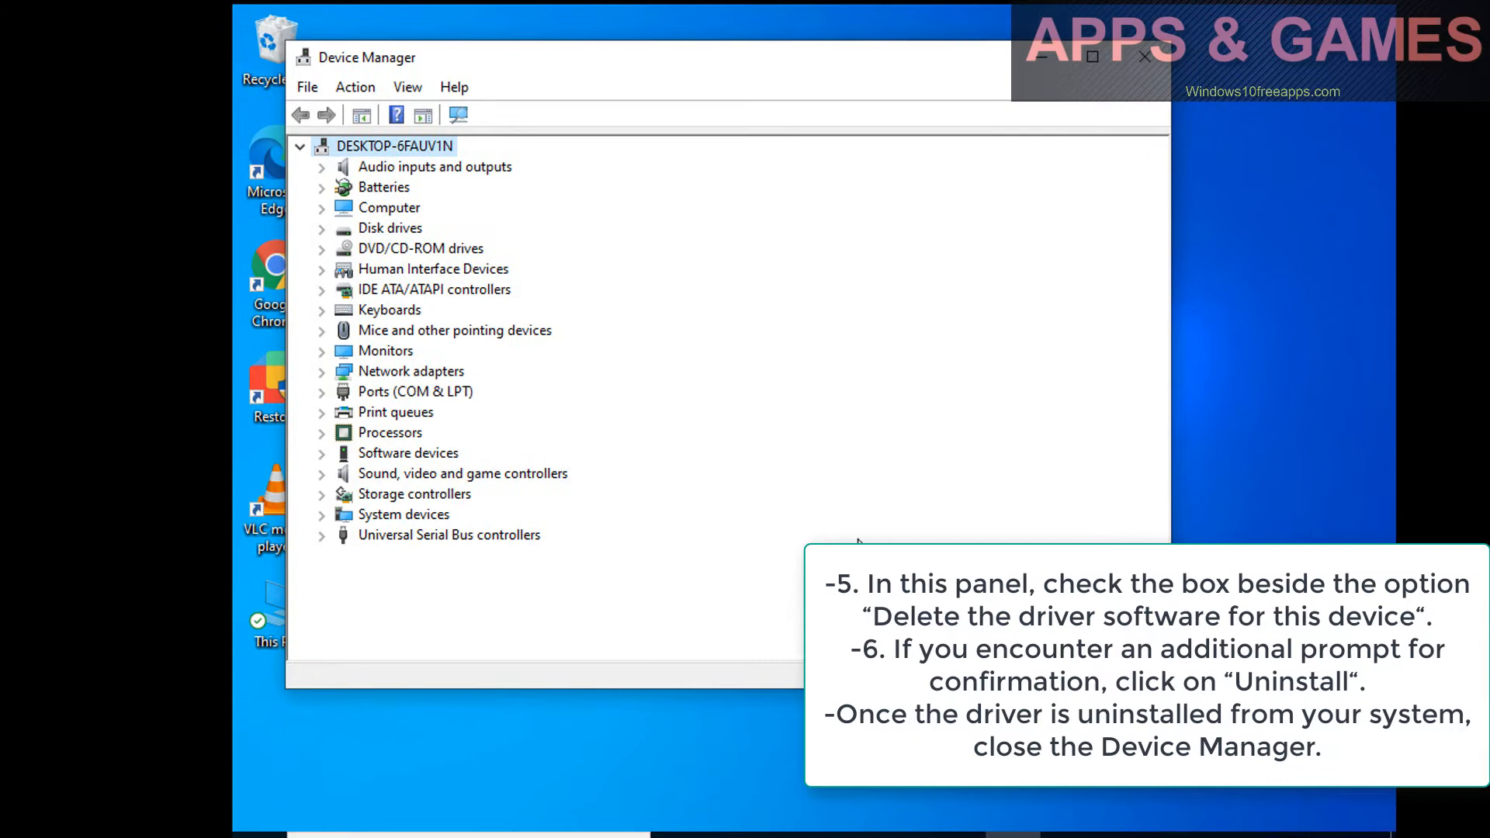
pyautogui.moveTo(854, 536)
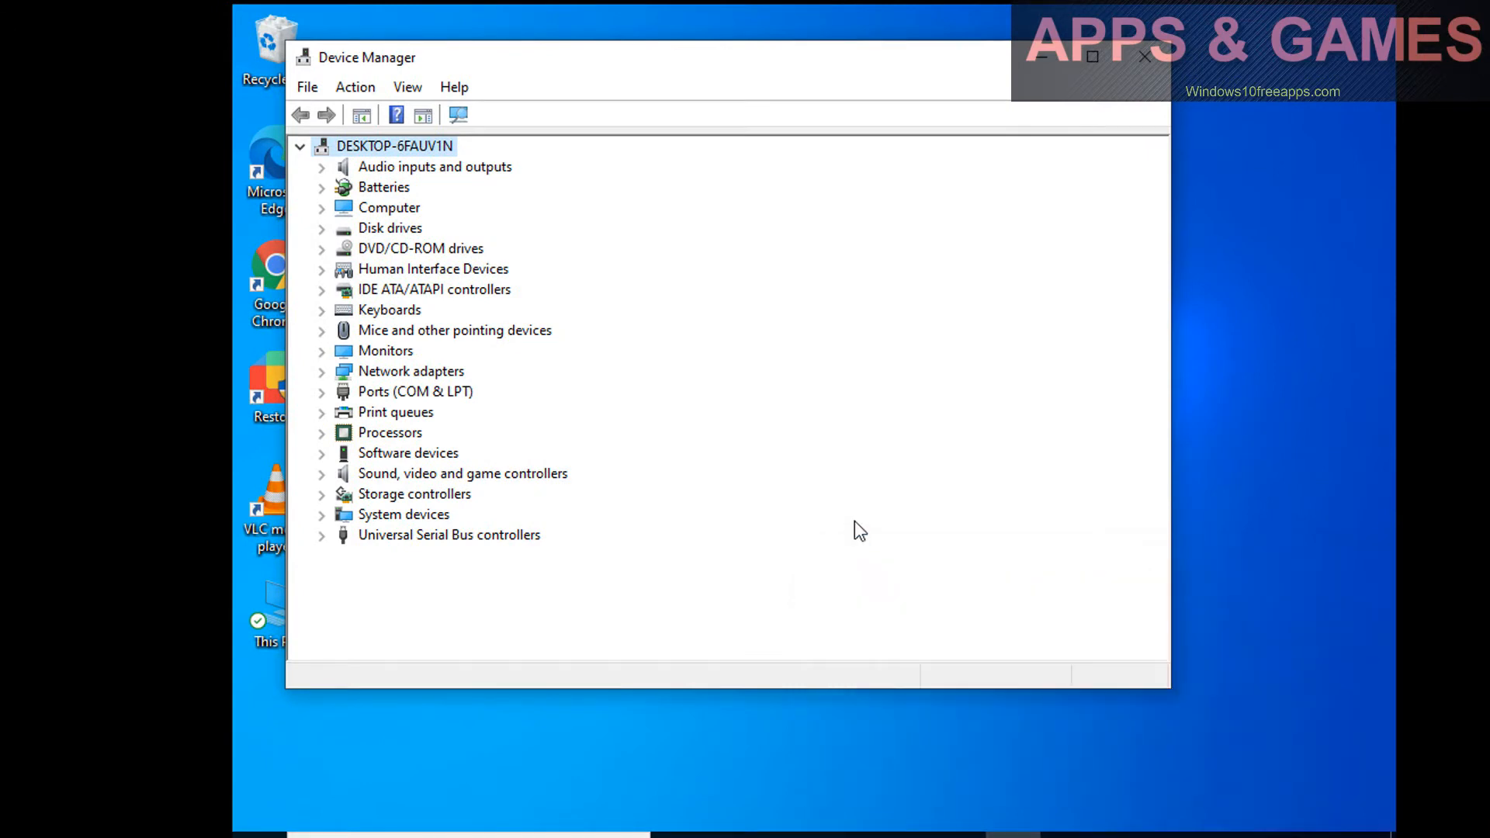
pyautogui.moveTo(1145, 56)
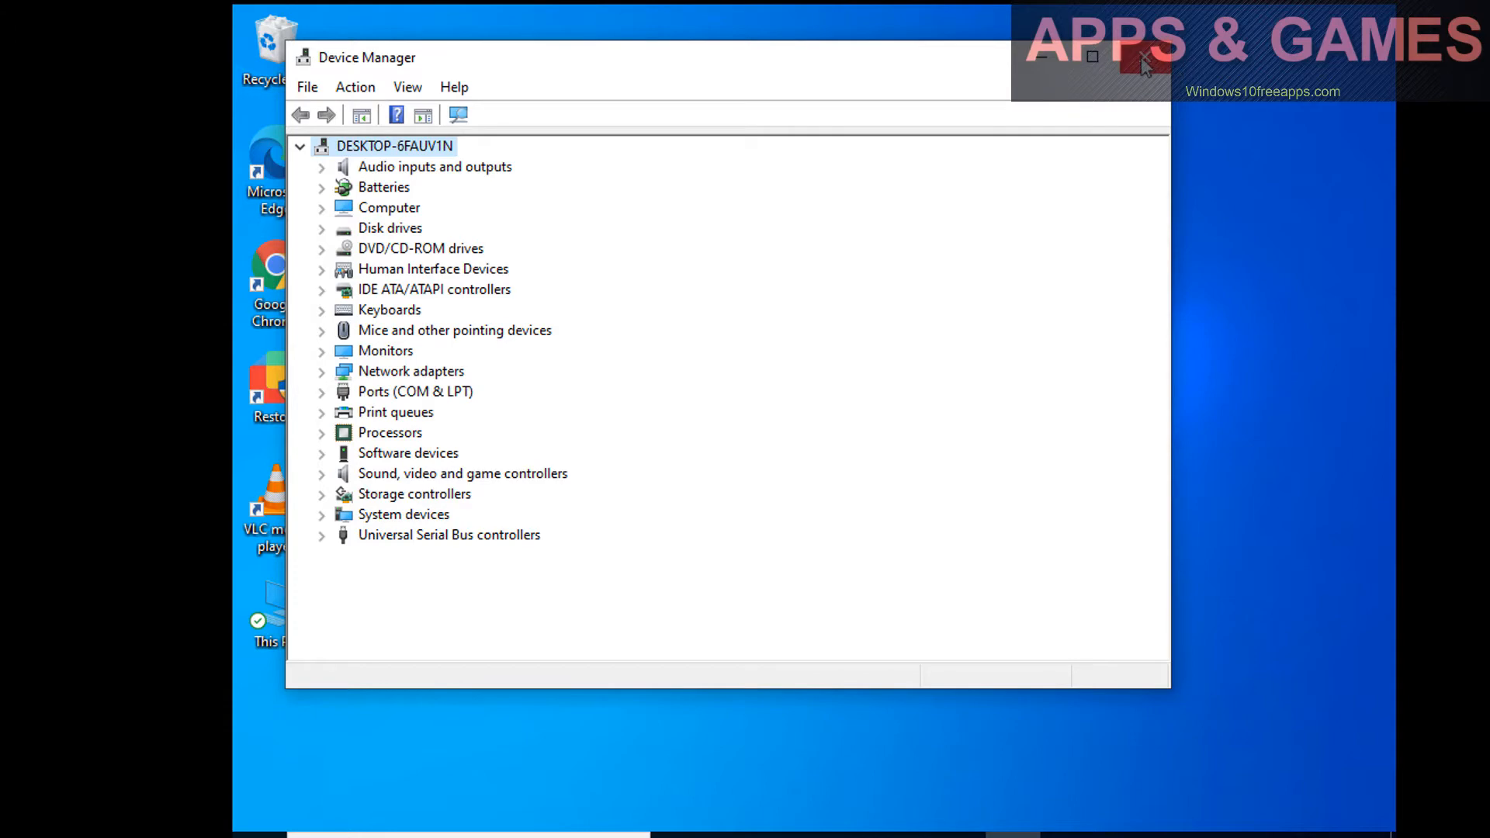
pyautogui.click(1141, 57)
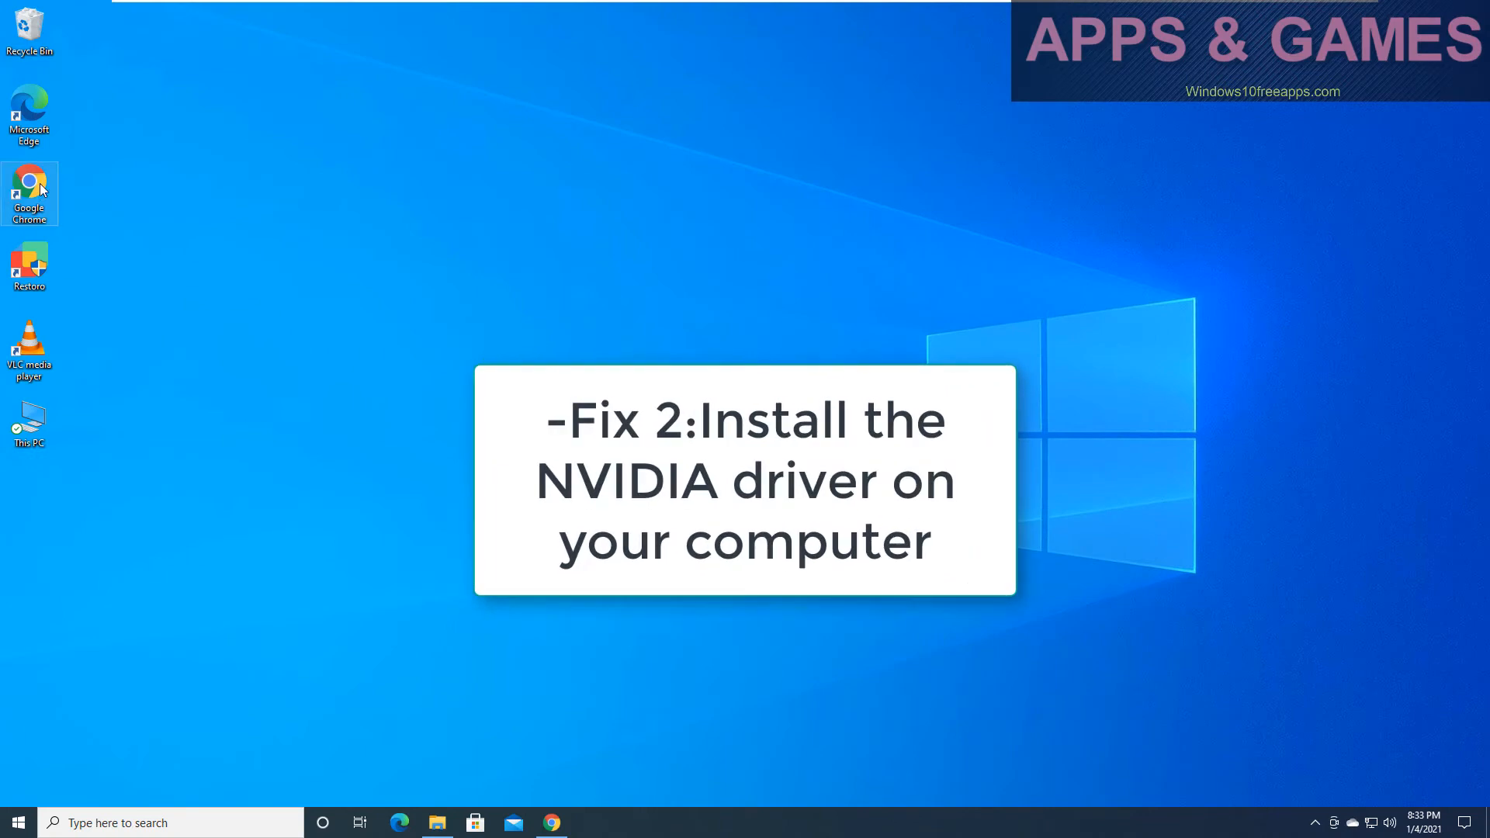
# - Launch Chrome, search 'nvidia driver', and open the 'Download Drivers | NVIDIA' page
pyautogui.doubleClick(30, 183)
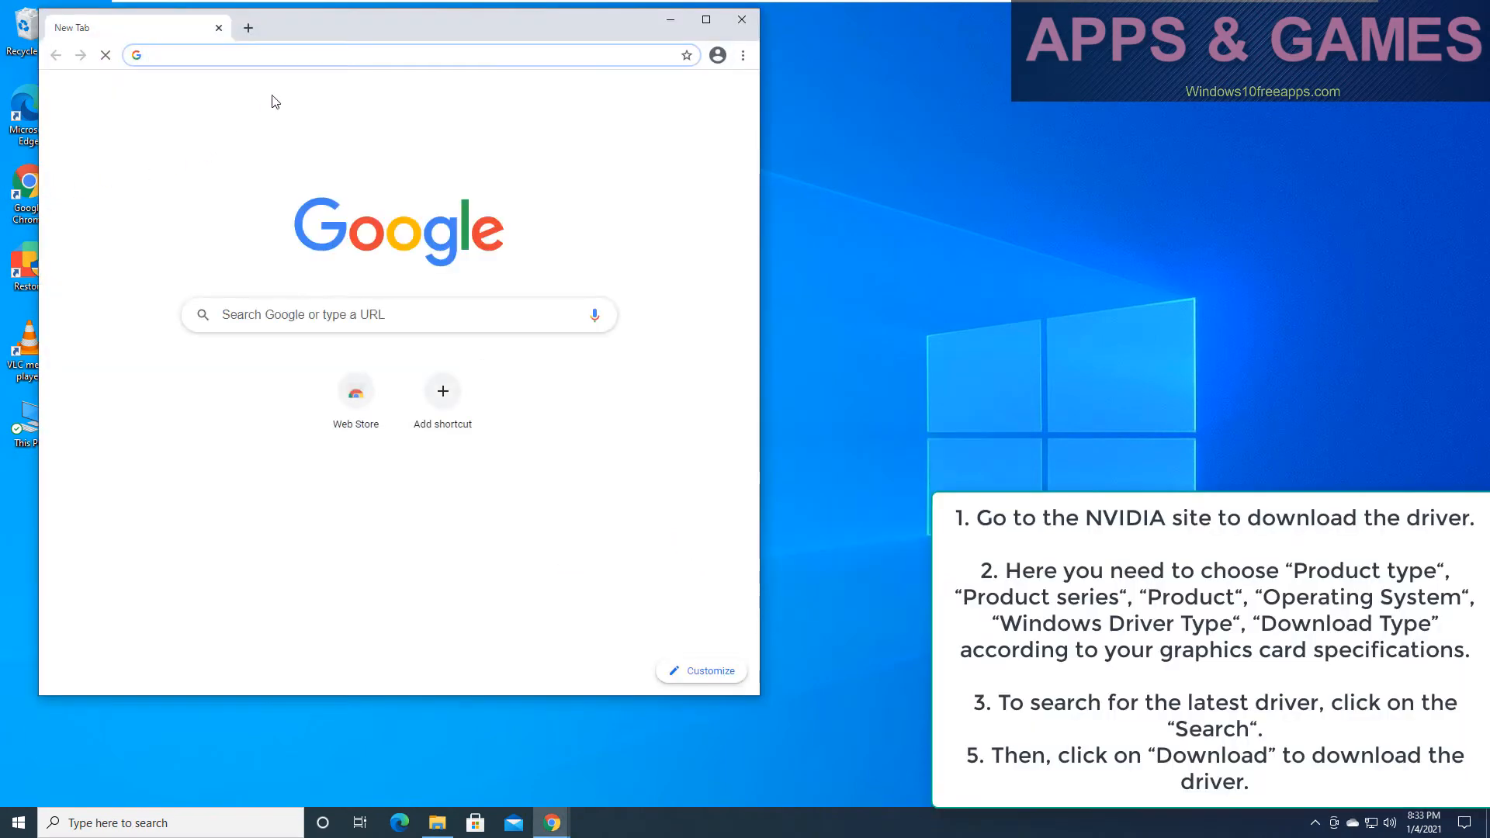
pyautogui.click(705, 19)
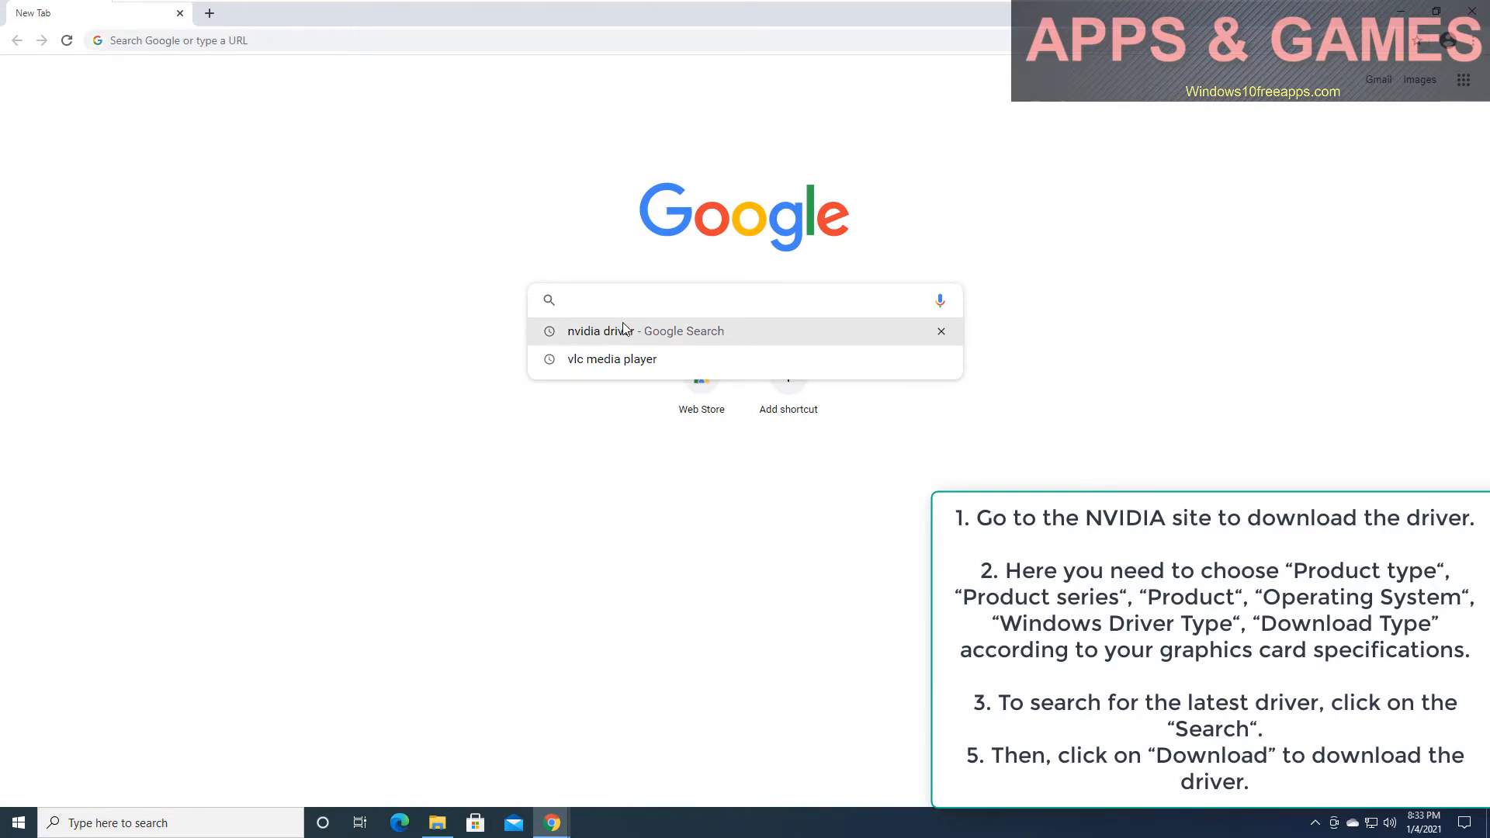
pyautogui.click(618, 331)
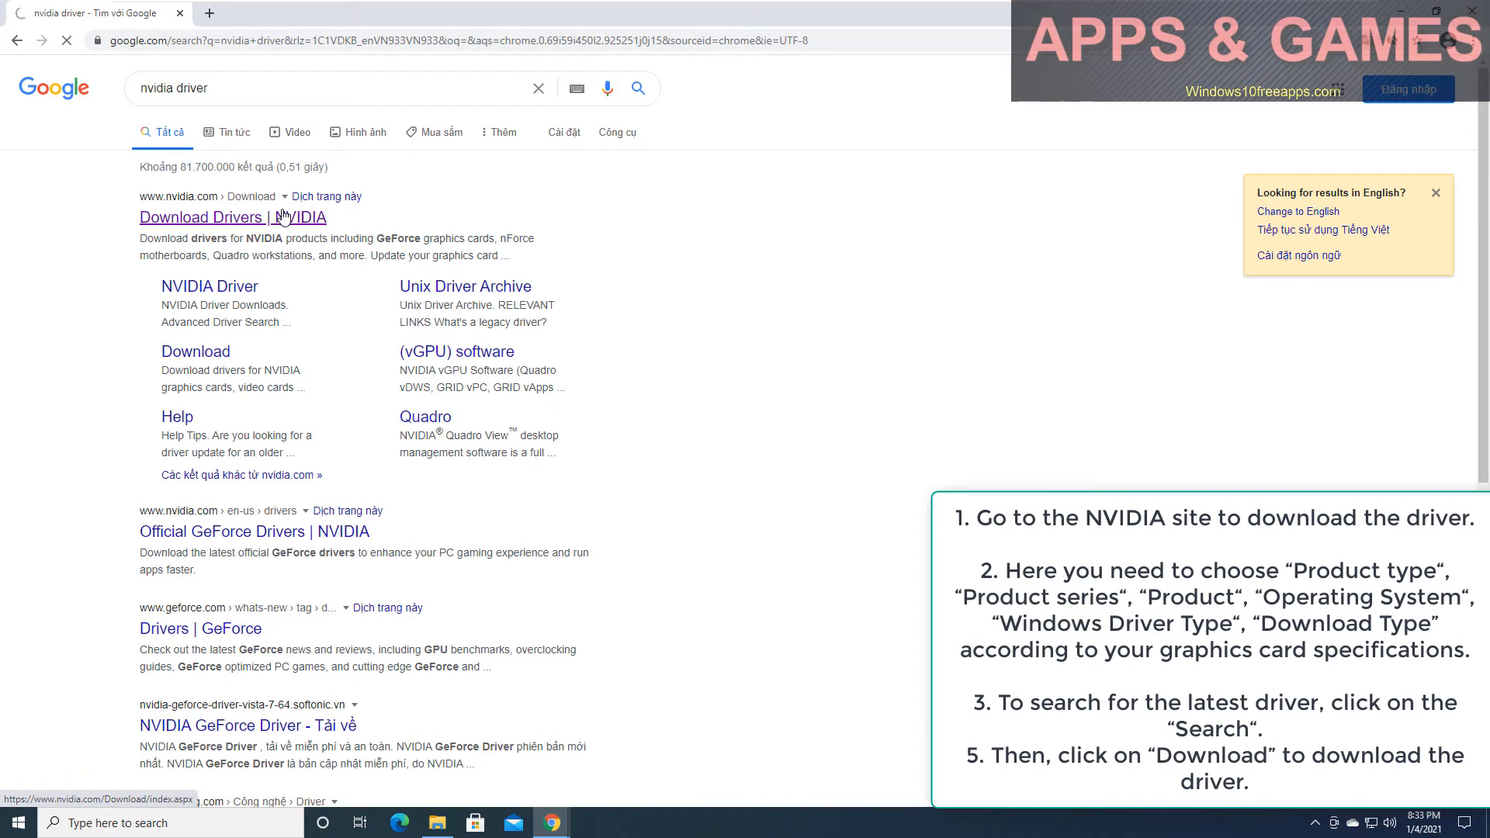
pyautogui.click(232, 217)
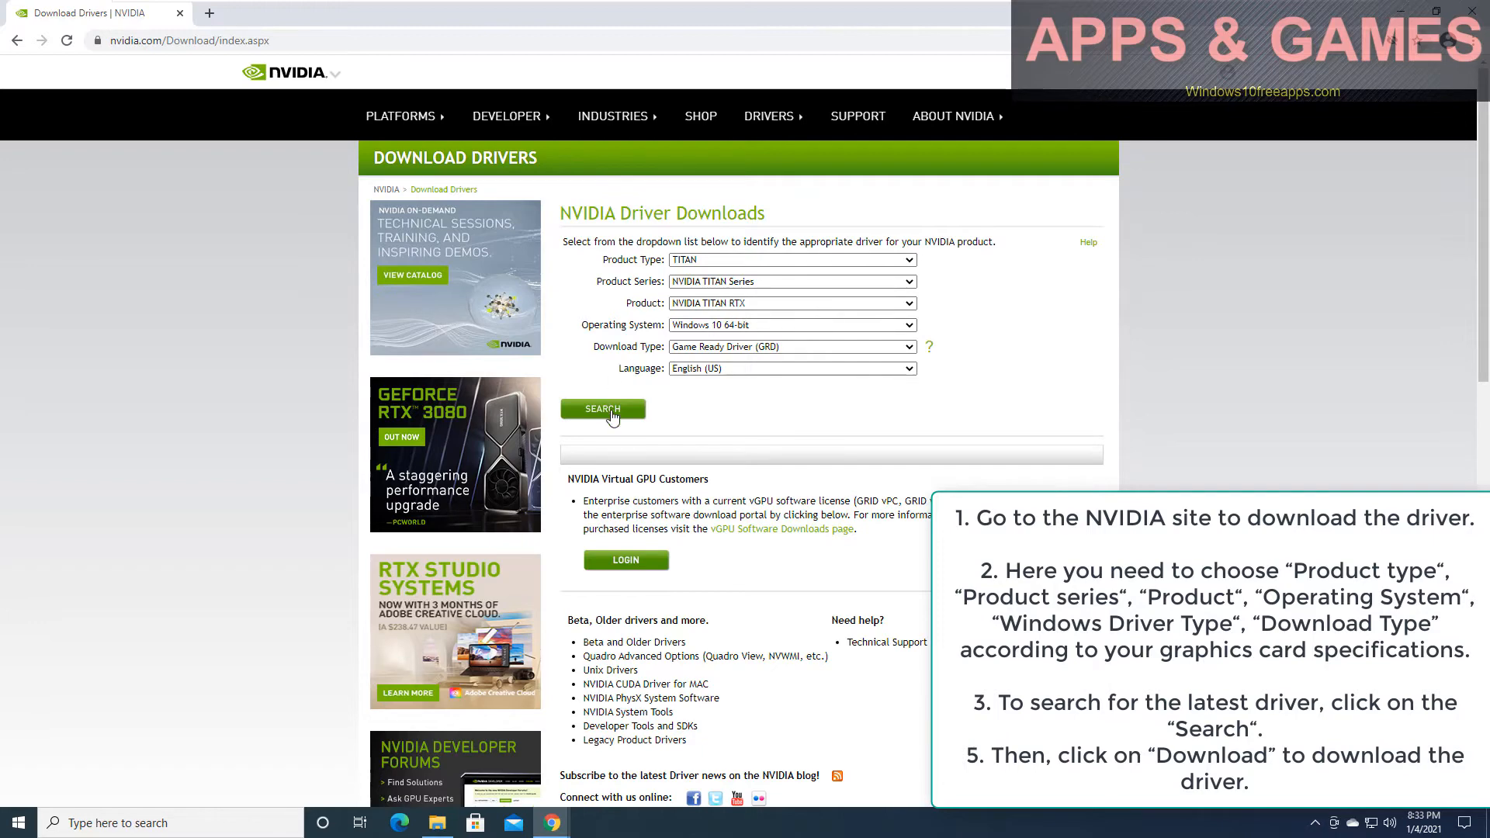
# - Search for the TITAN RTX driver and download Game Ready Driver 460.89
pyautogui.click(602, 410)
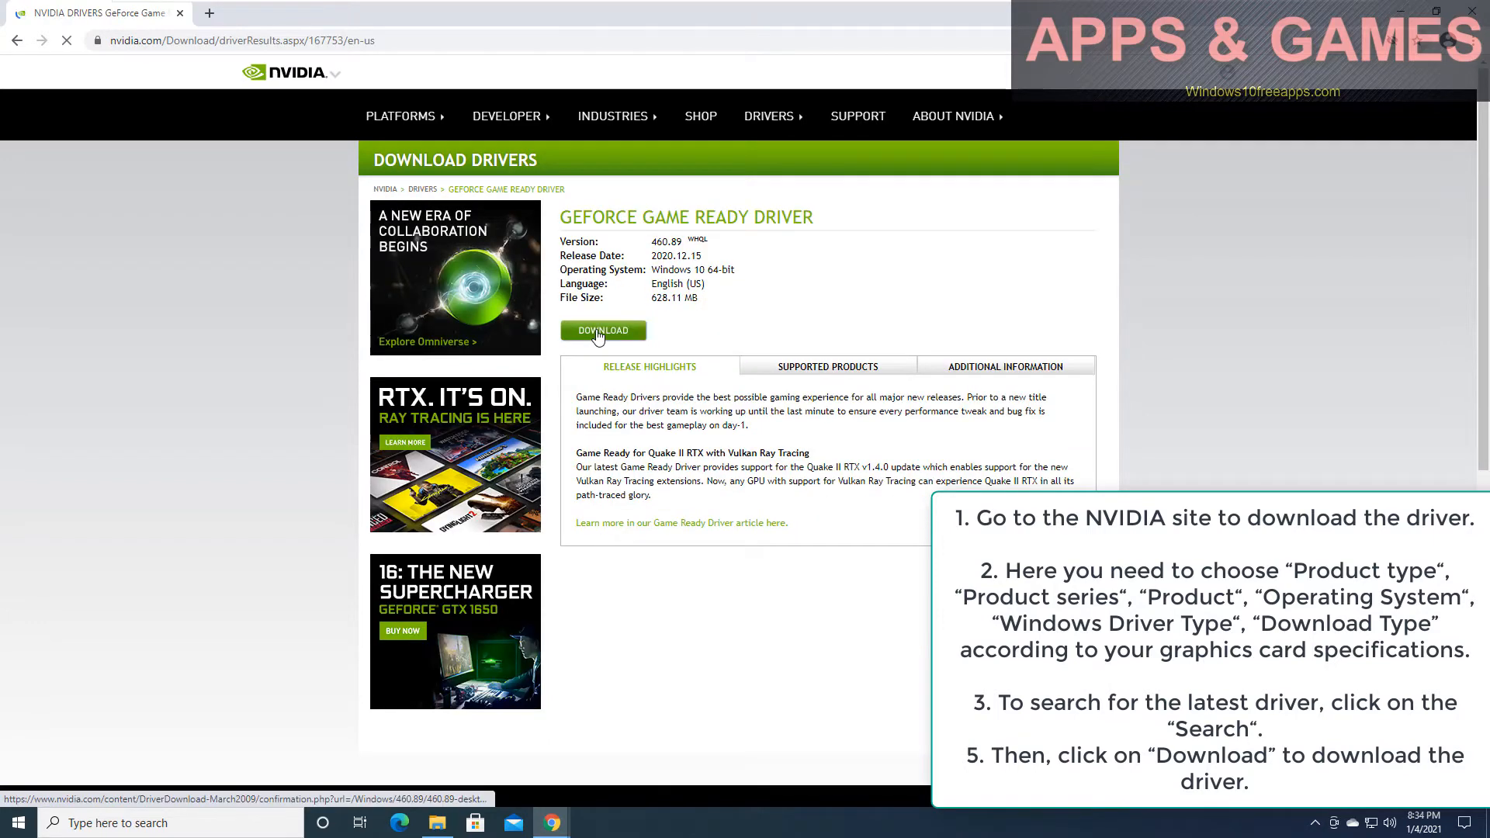
pyautogui.click(602, 329)
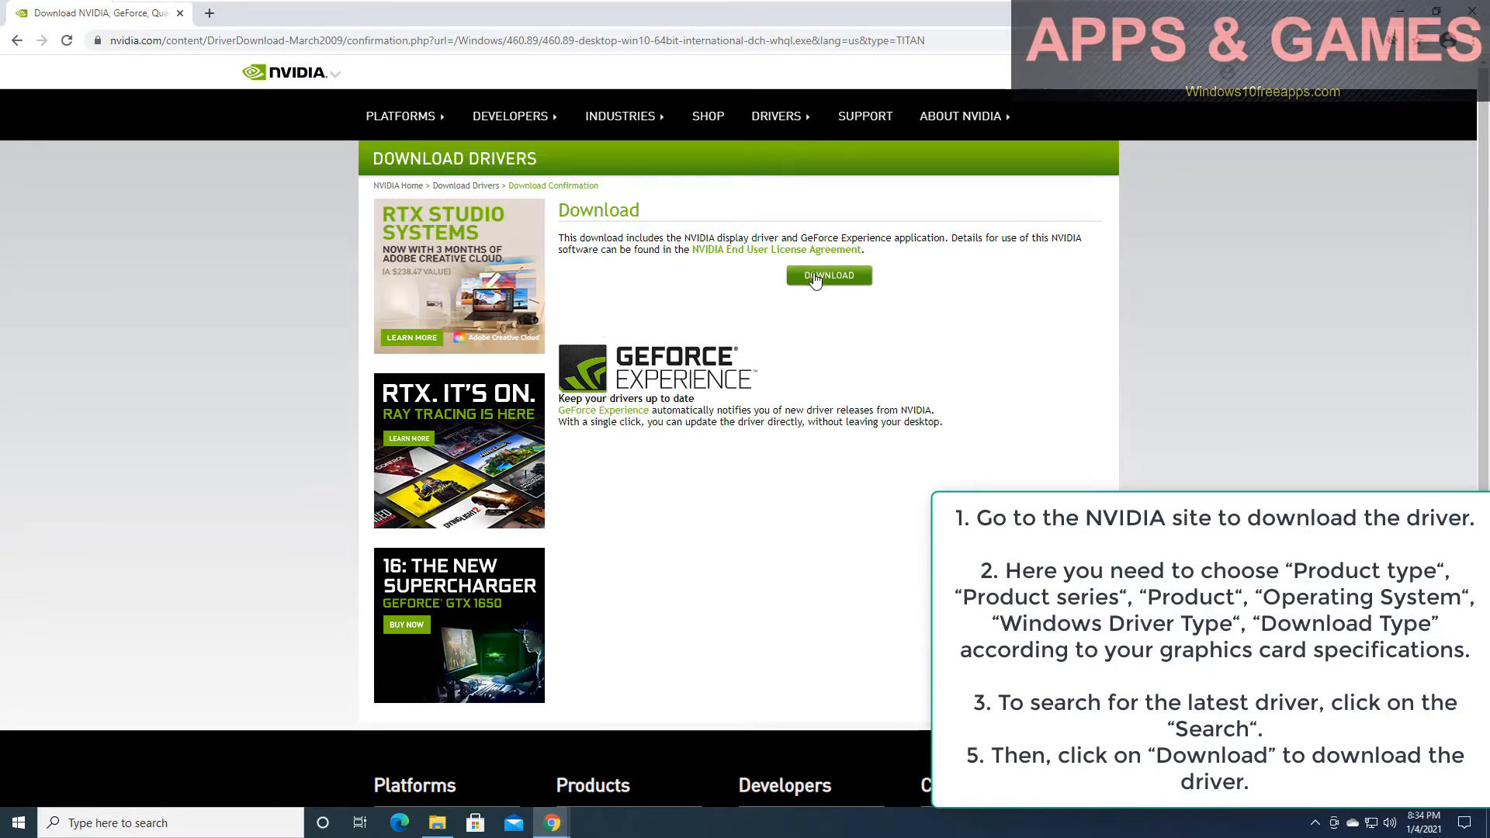
pyautogui.click(828, 275)
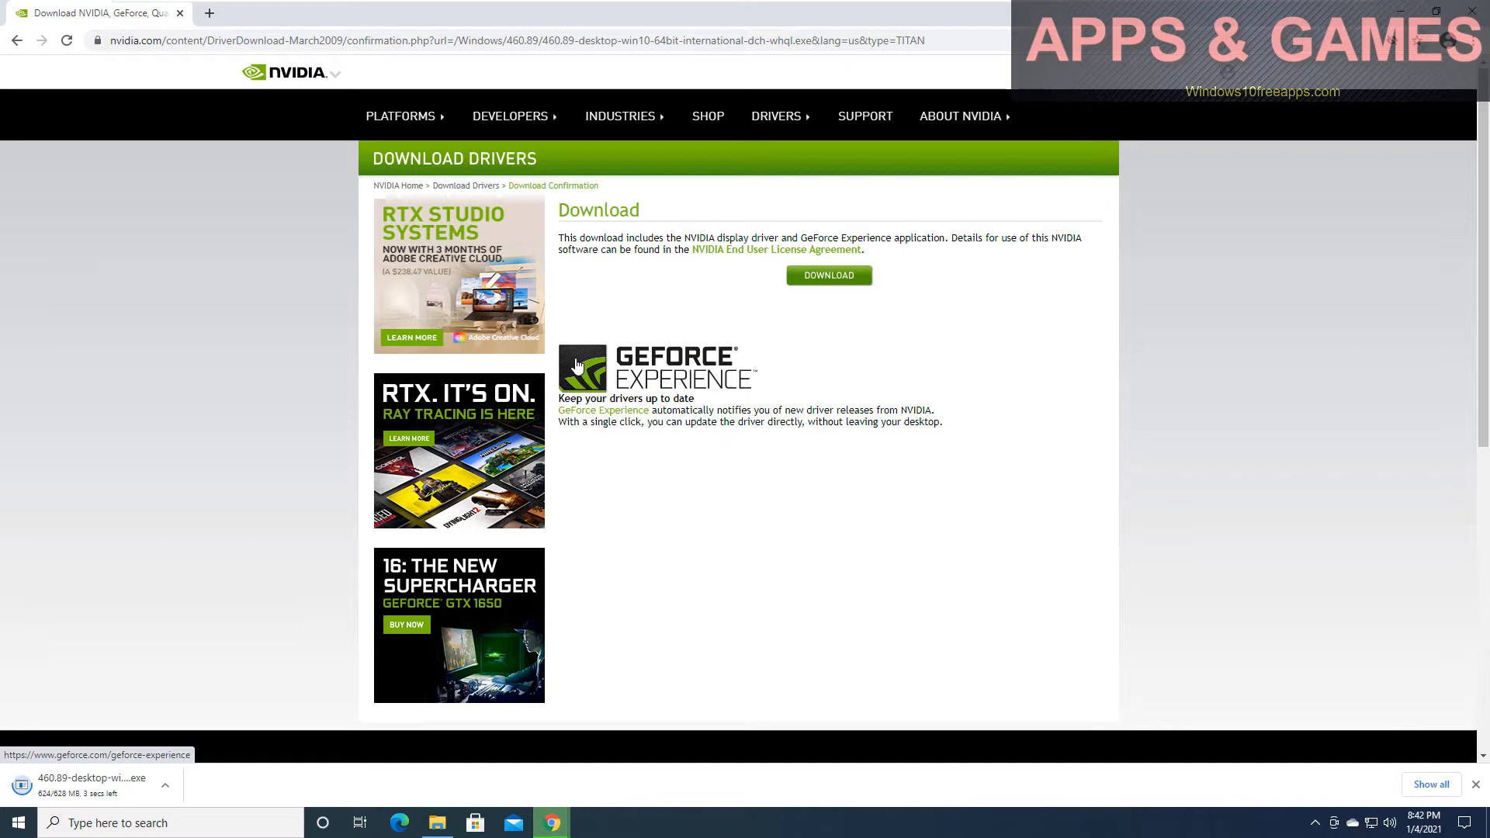
pyautogui.moveTo(279, 700)
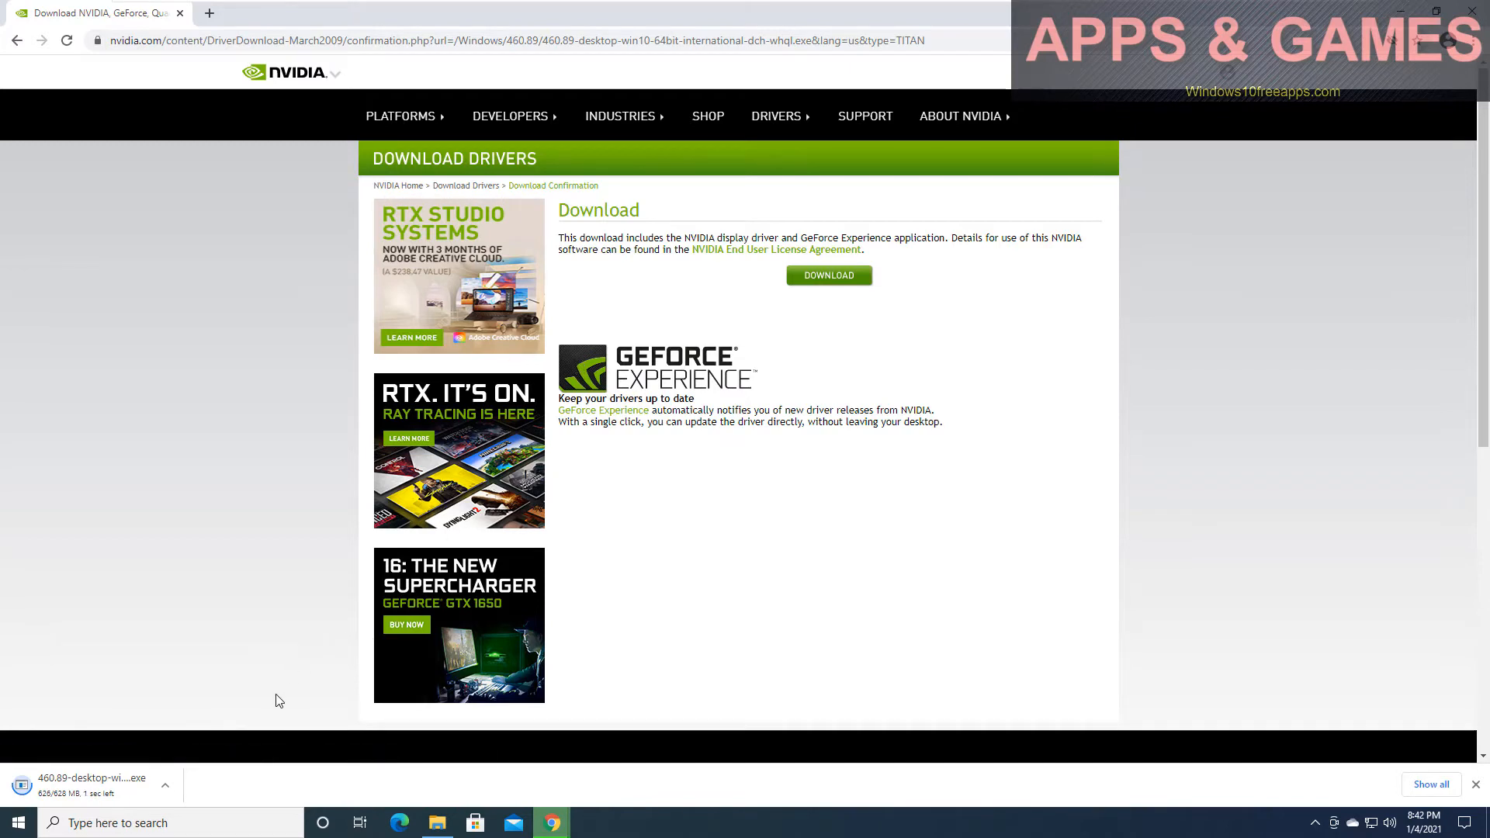
pyautogui.moveTo(234, 727)
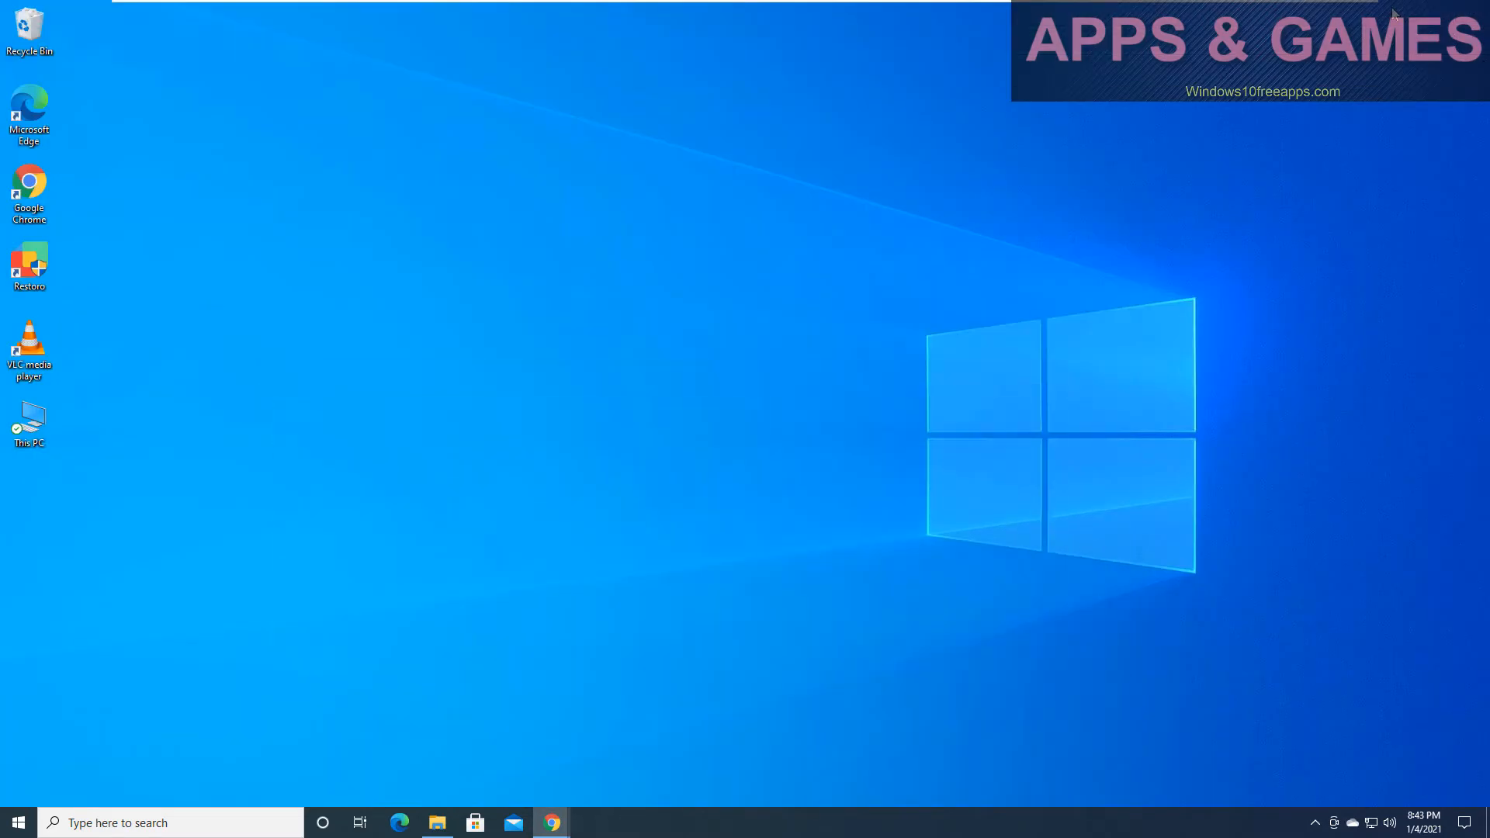
pyautogui.moveTo(1222, 169)
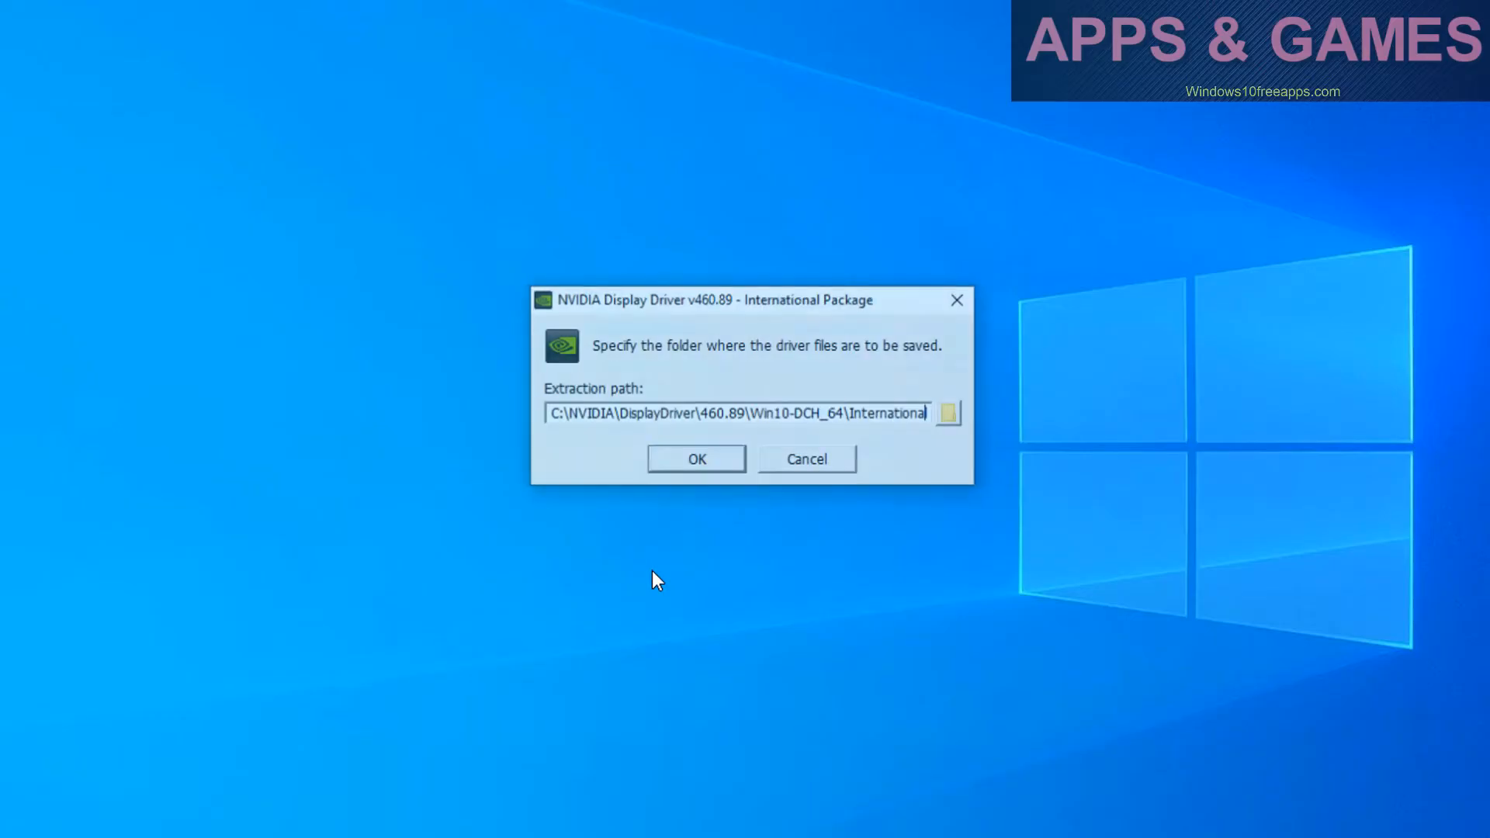
# - Accept the default extraction folder for the 460.89 driver package
pyautogui.click(694, 458)
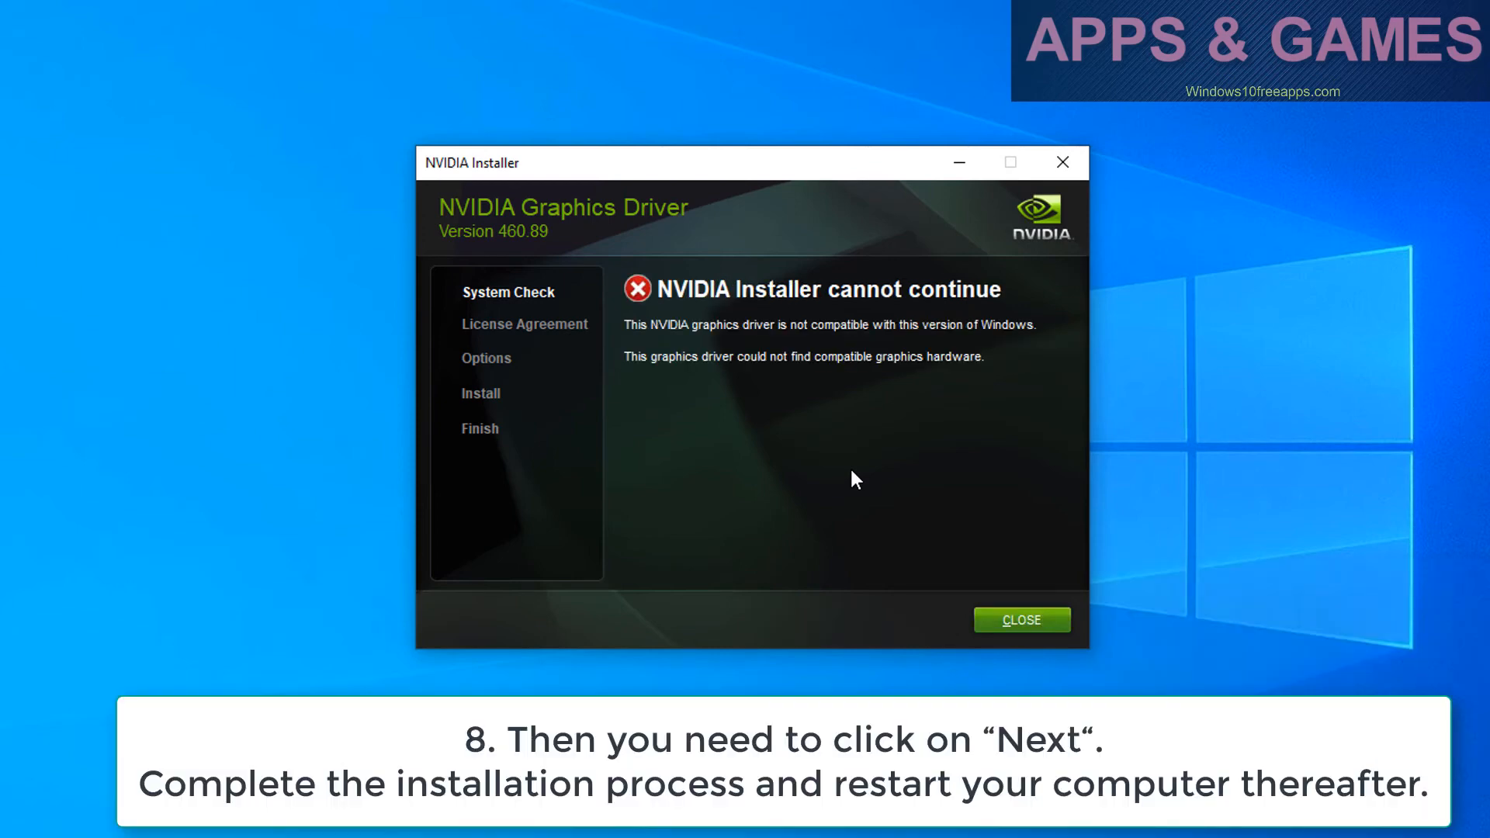
pyautogui.moveTo(850, 465)
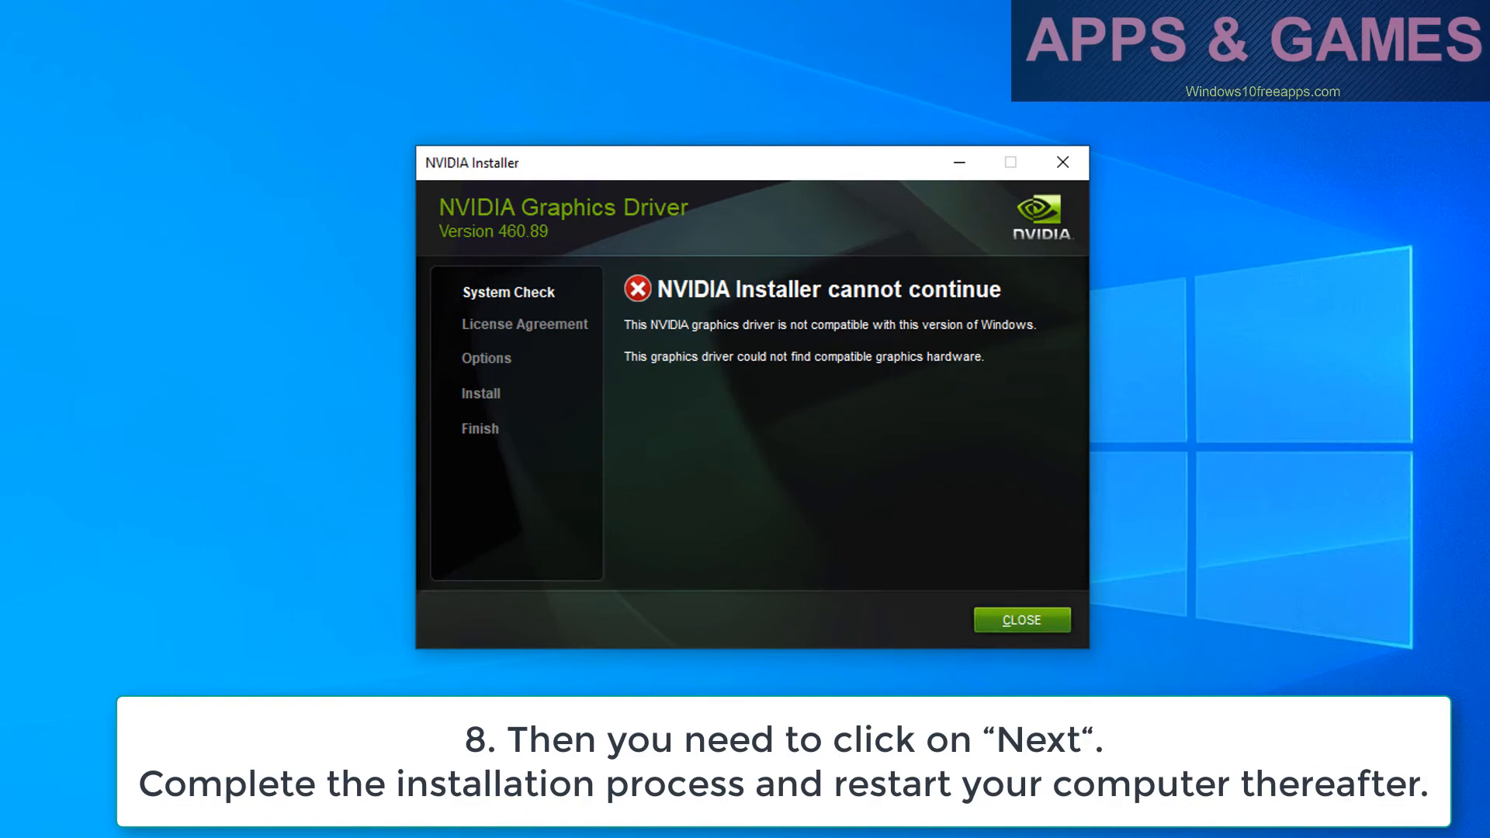
# - Scroll up the tutorial page showing the driver download and launch steps
pyautogui.scroll(3)
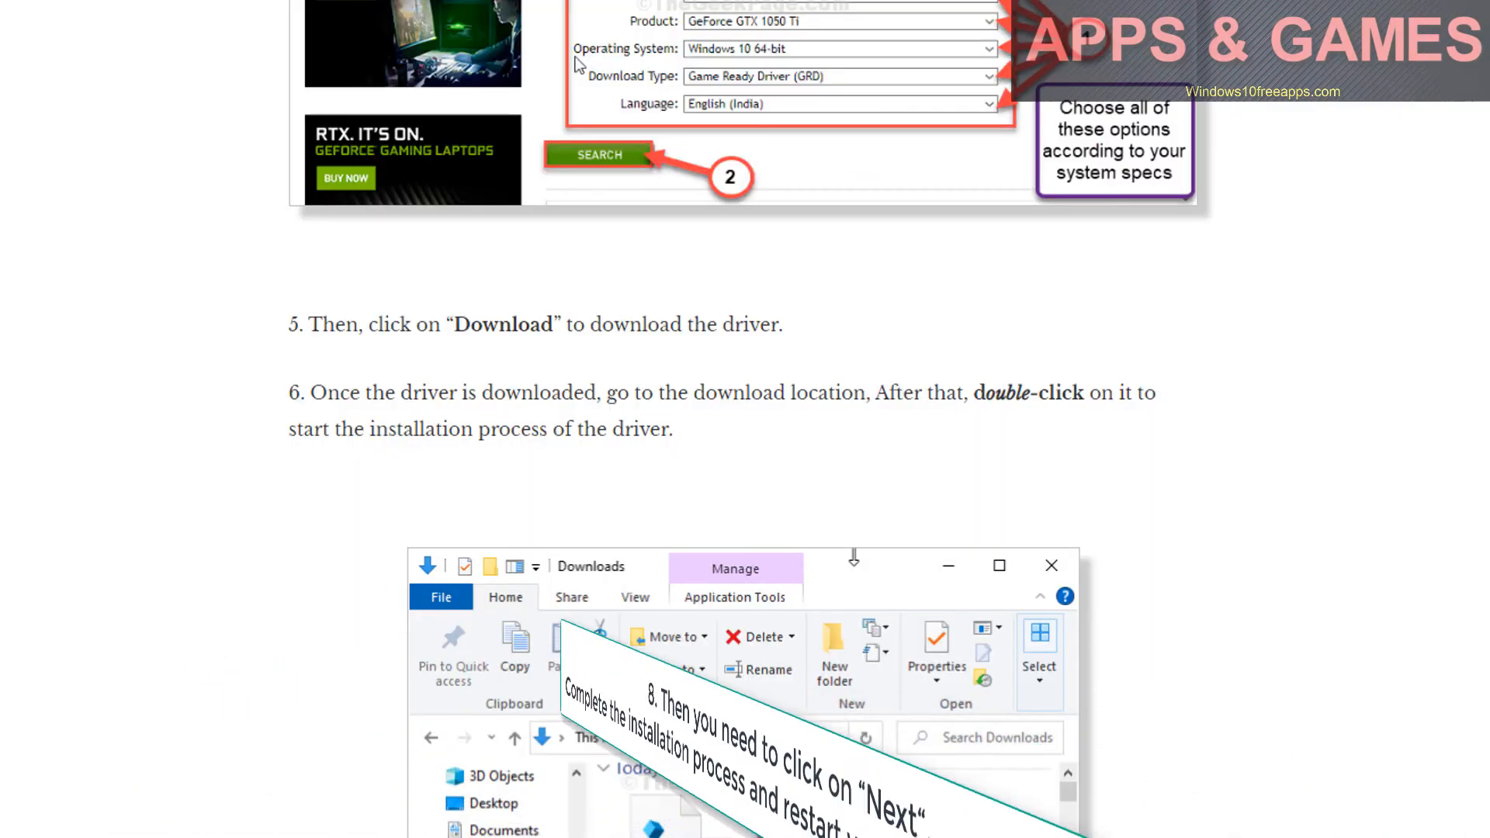